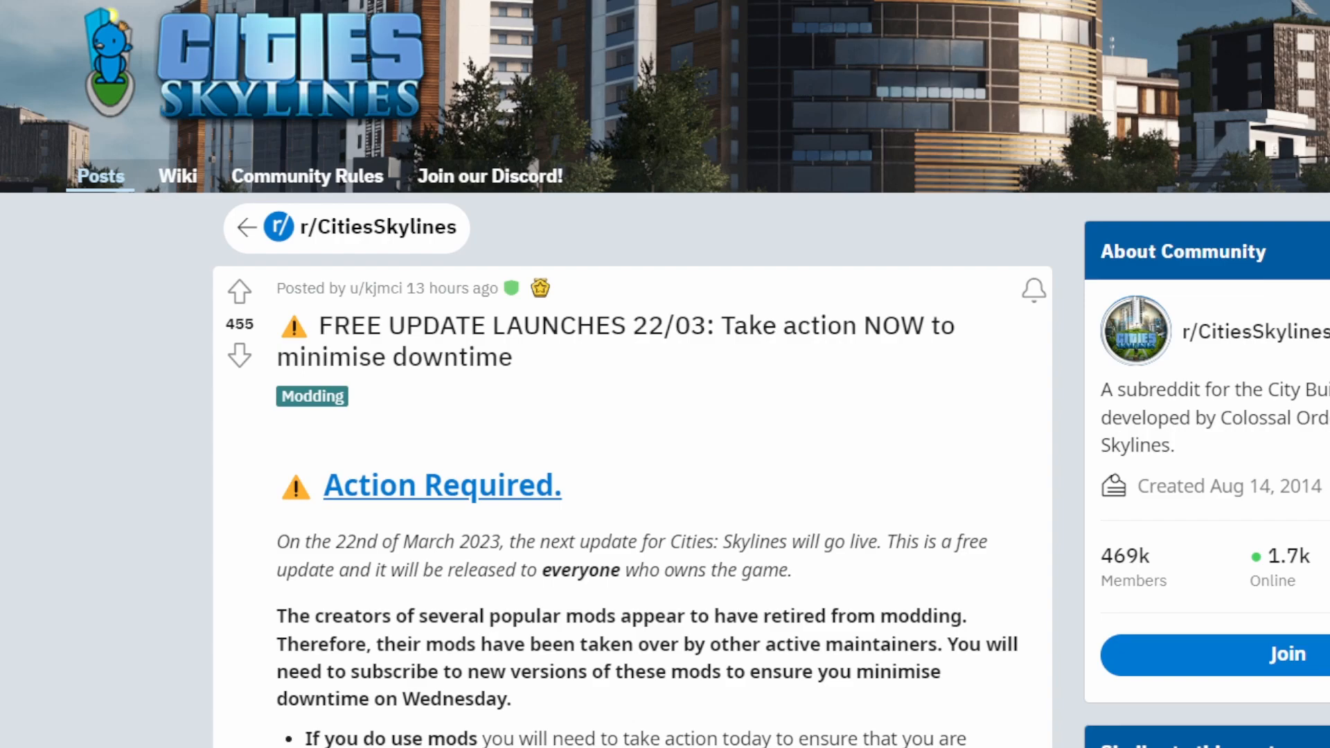
# - Reach the 'Changes you need to make immediately' section listing mods to unsubscribe and their replacements
pyautogui.scroll(-3)
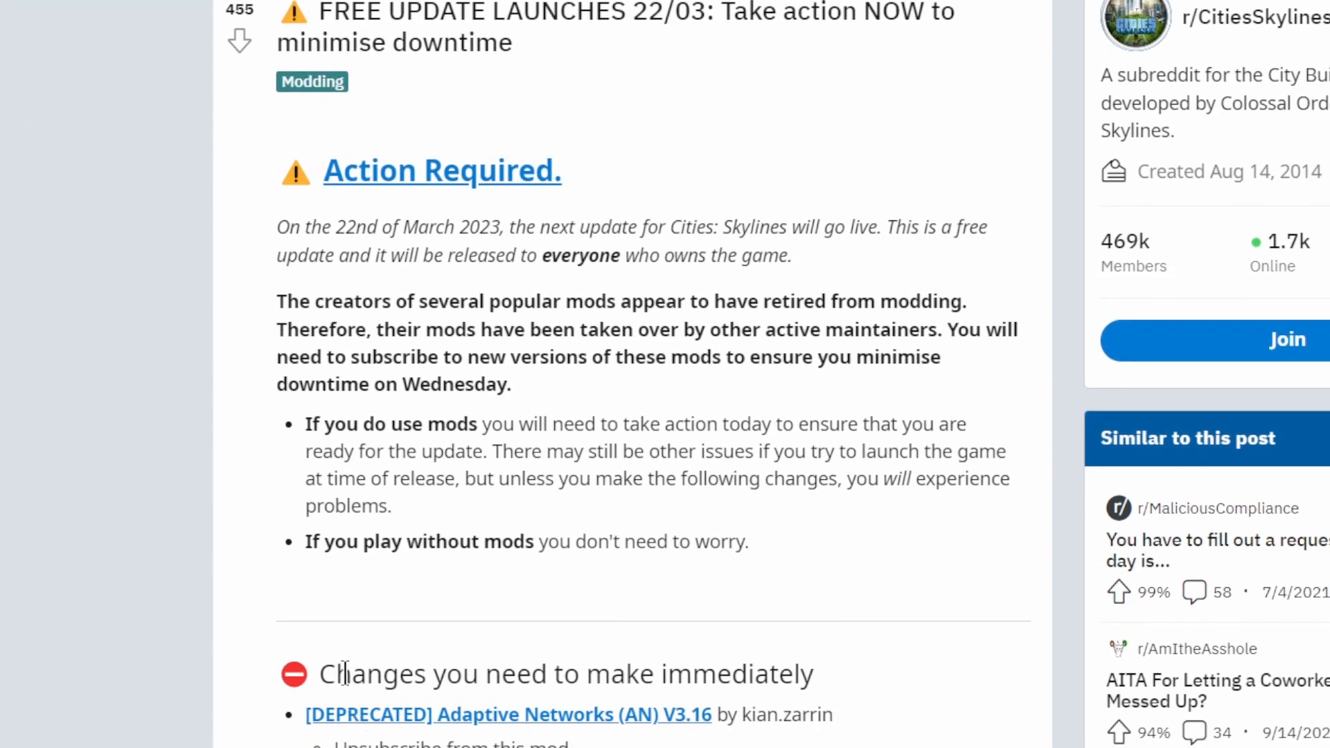
pyautogui.scroll(-3)
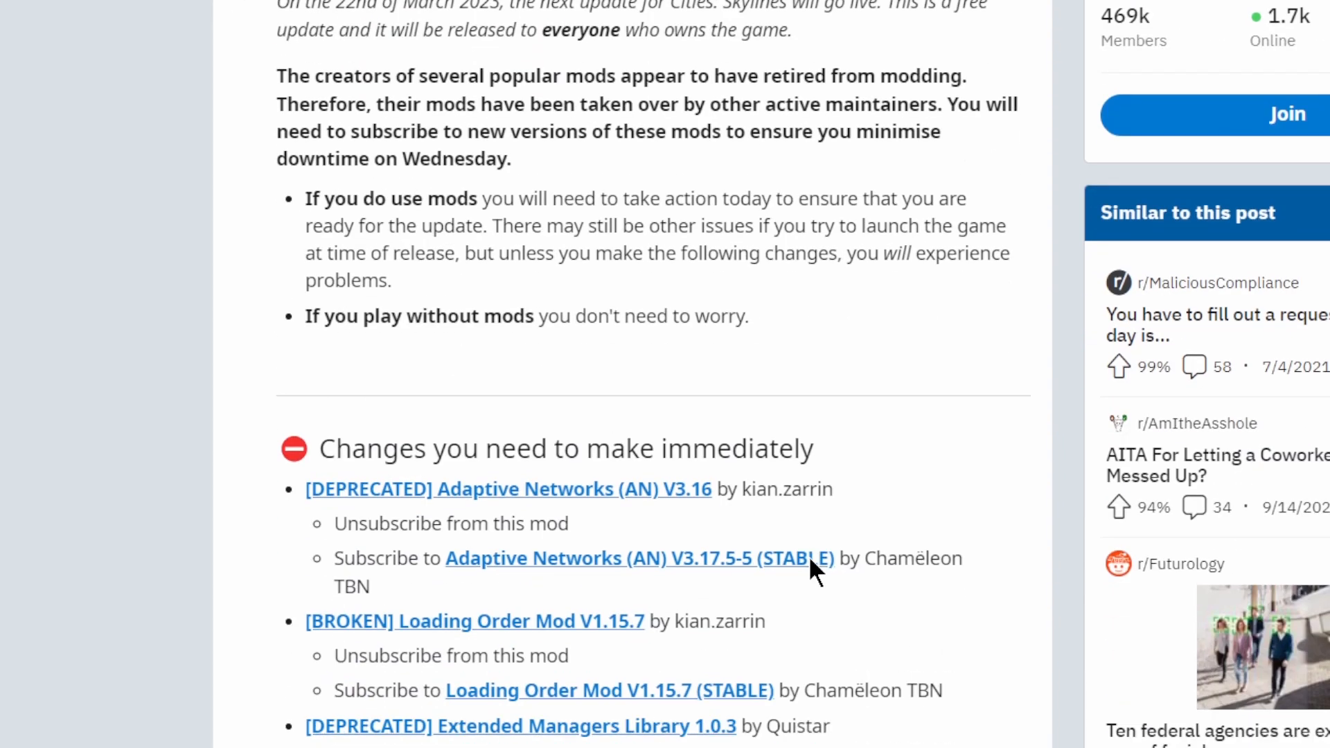
pyautogui.scroll(-3)
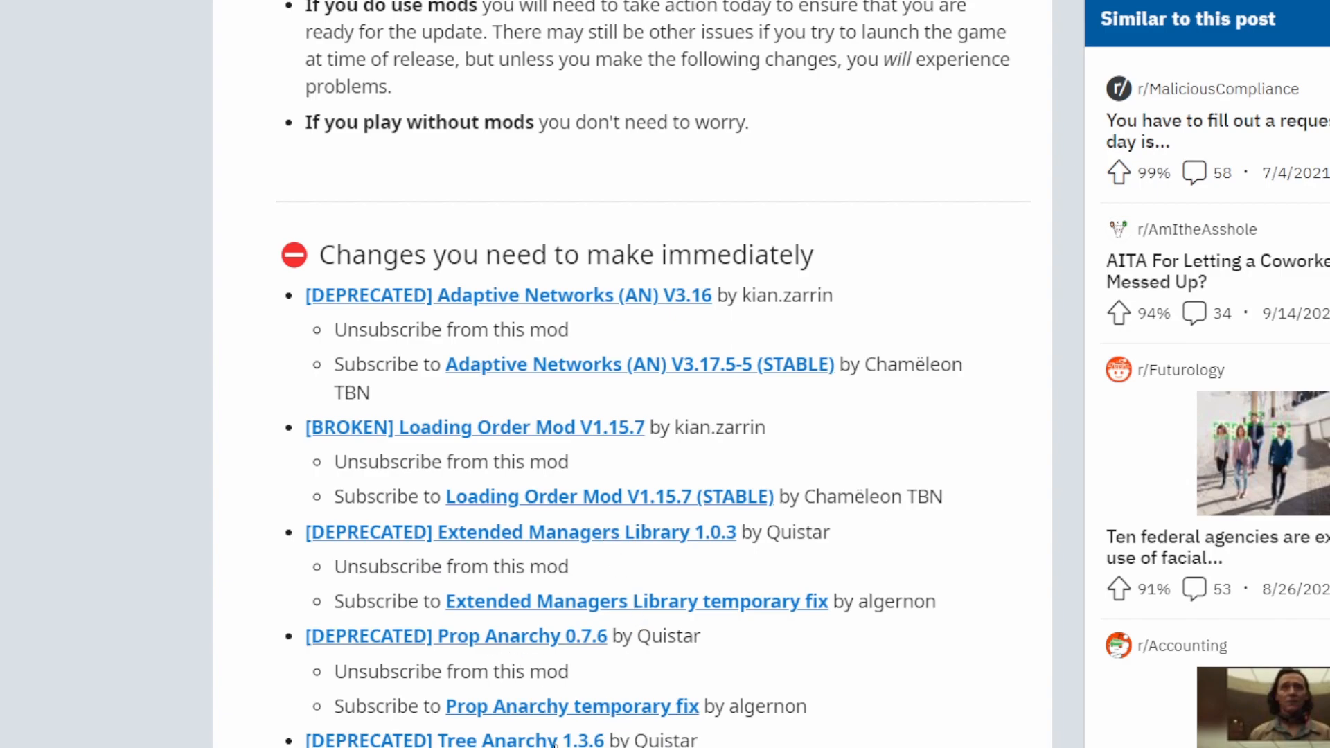
# - Follow the post's link to the Loading Order Mod V1.15.7 (STABLE) Steam Workshop page
pyautogui.click(455, 636)
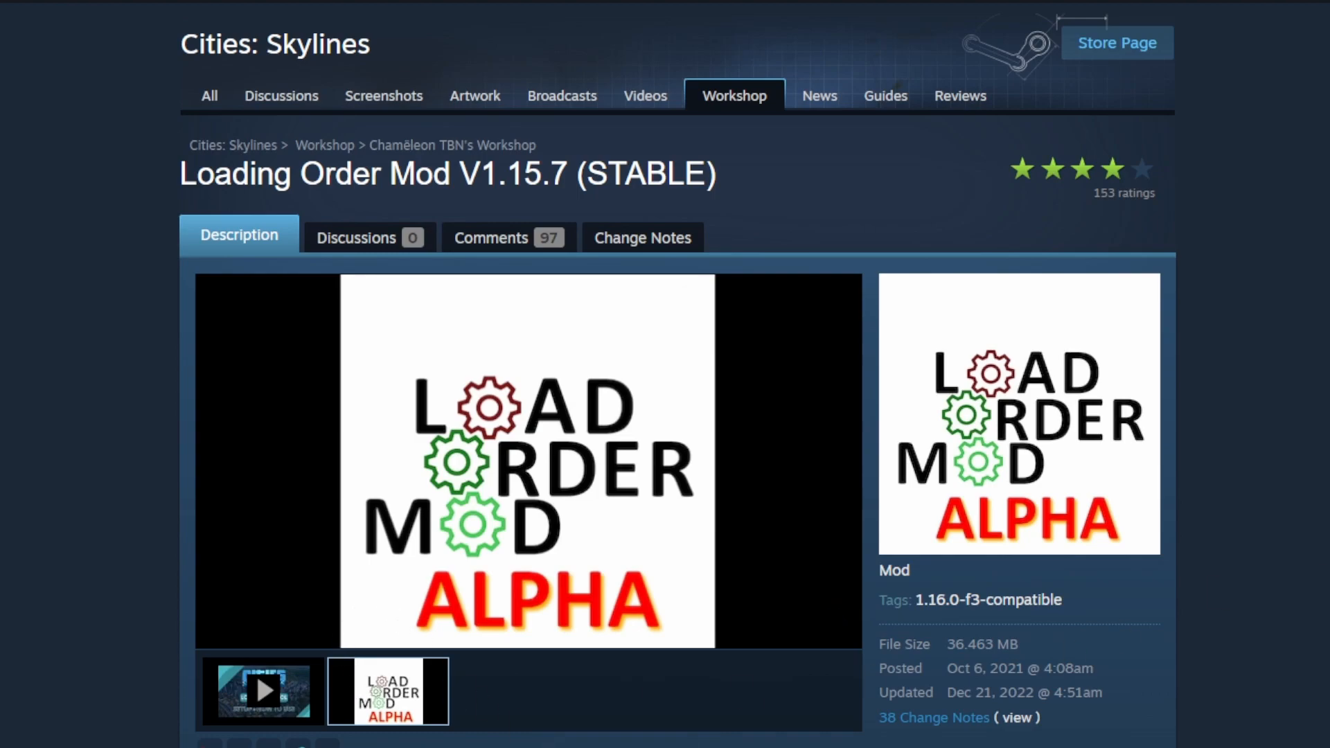
pyautogui.doubleClick(644, 173)
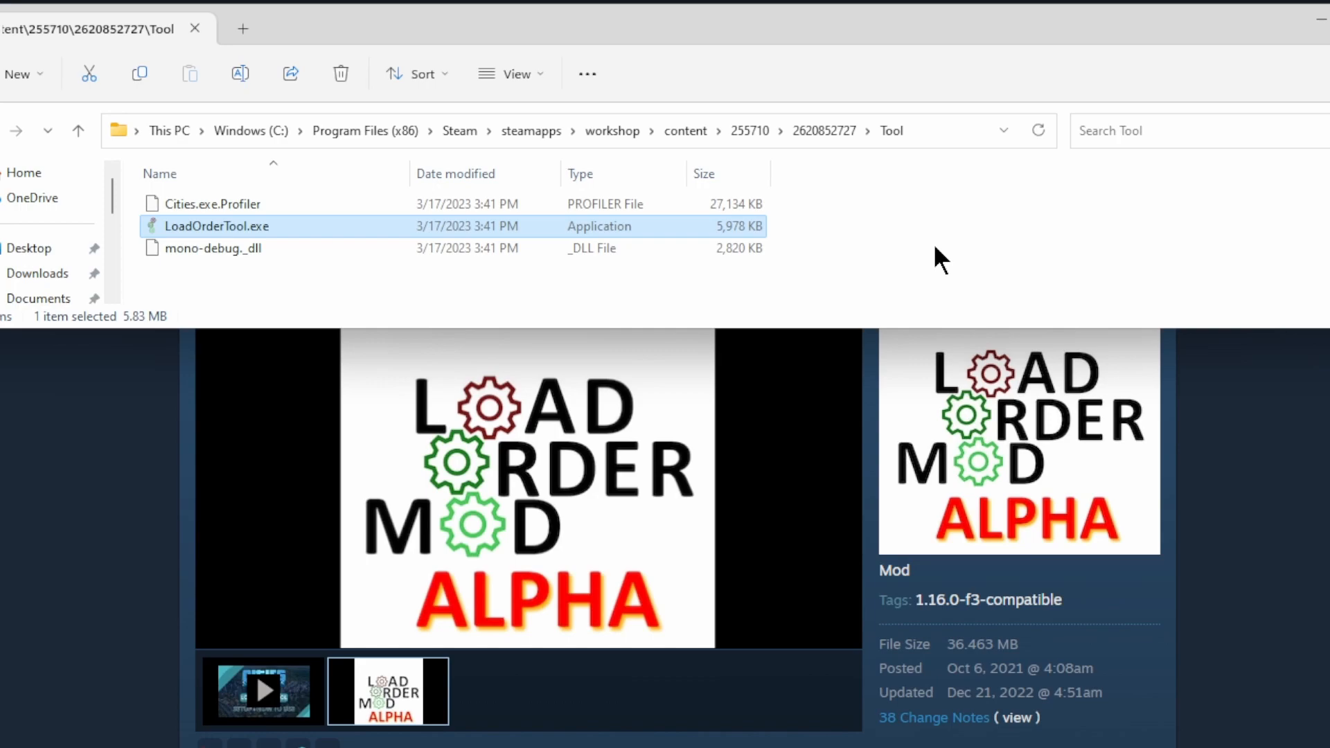
pyautogui.moveTo(934, 241)
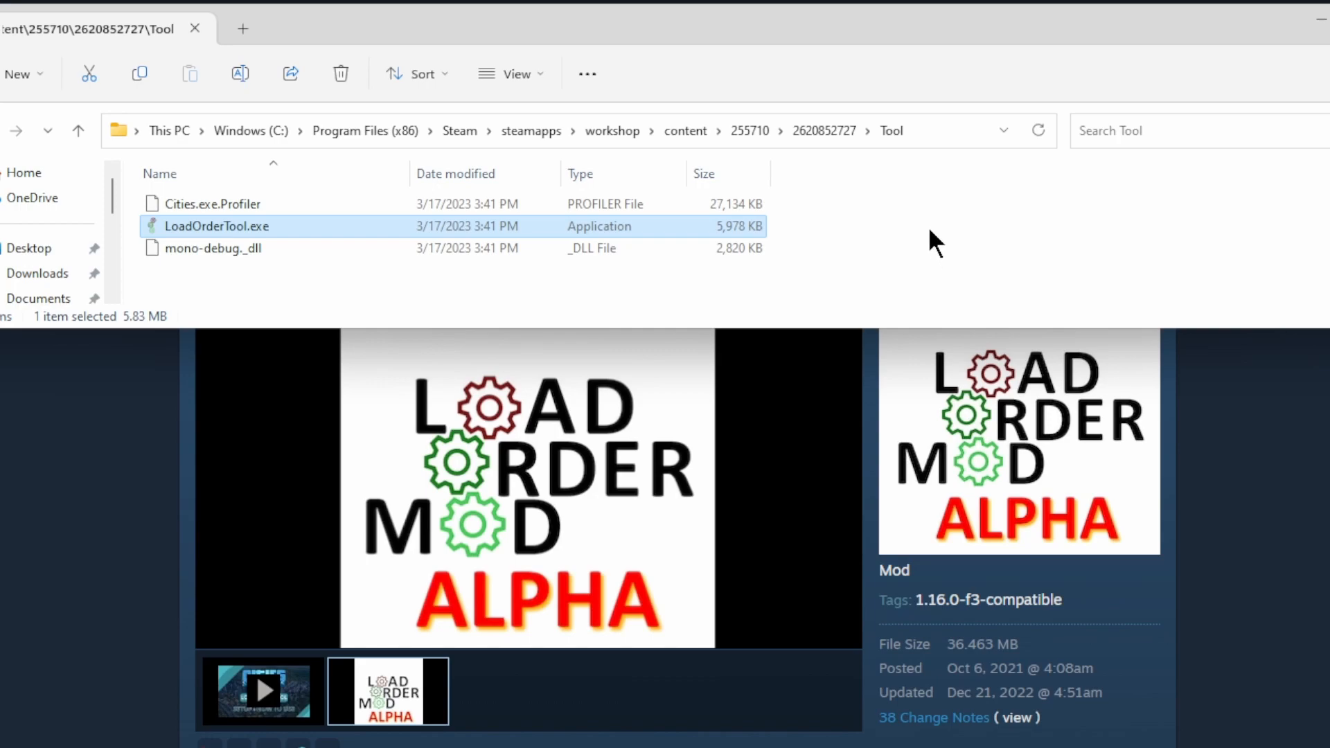
pyautogui.moveTo(542, 229)
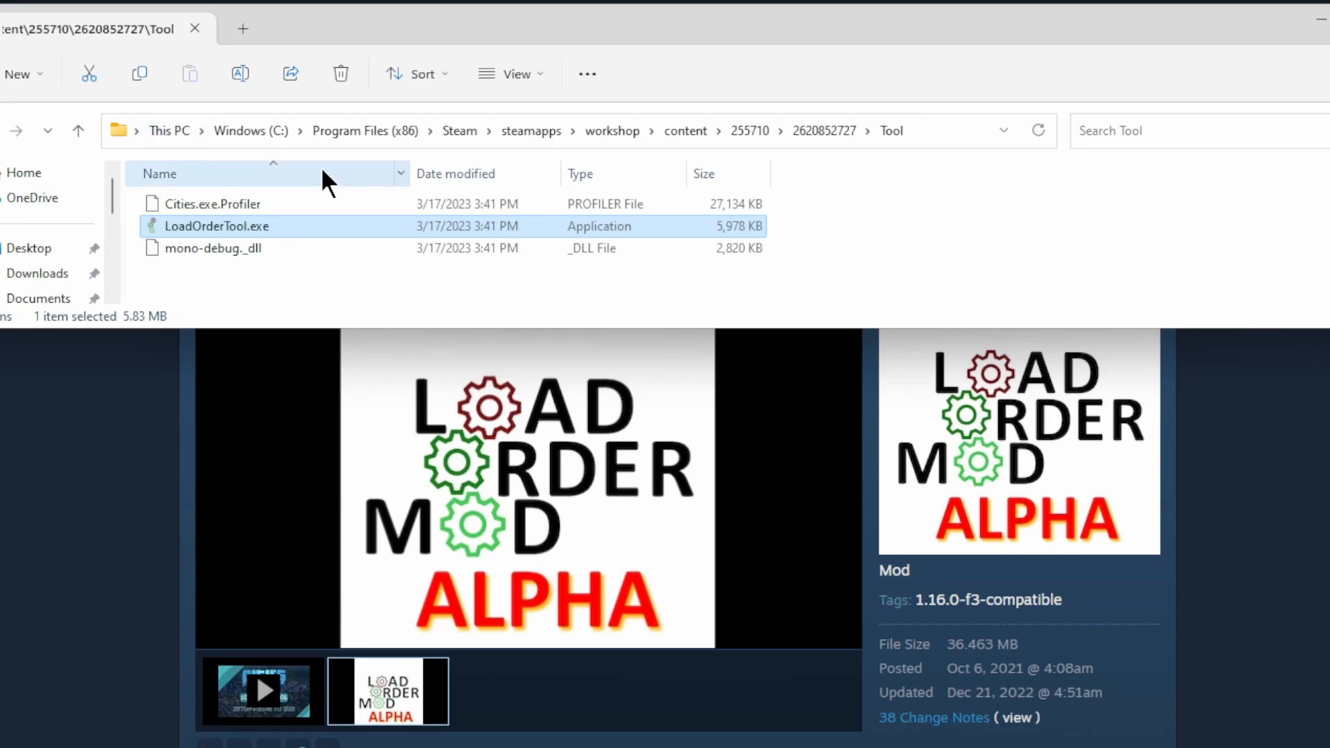
pyautogui.moveTo(460, 147)
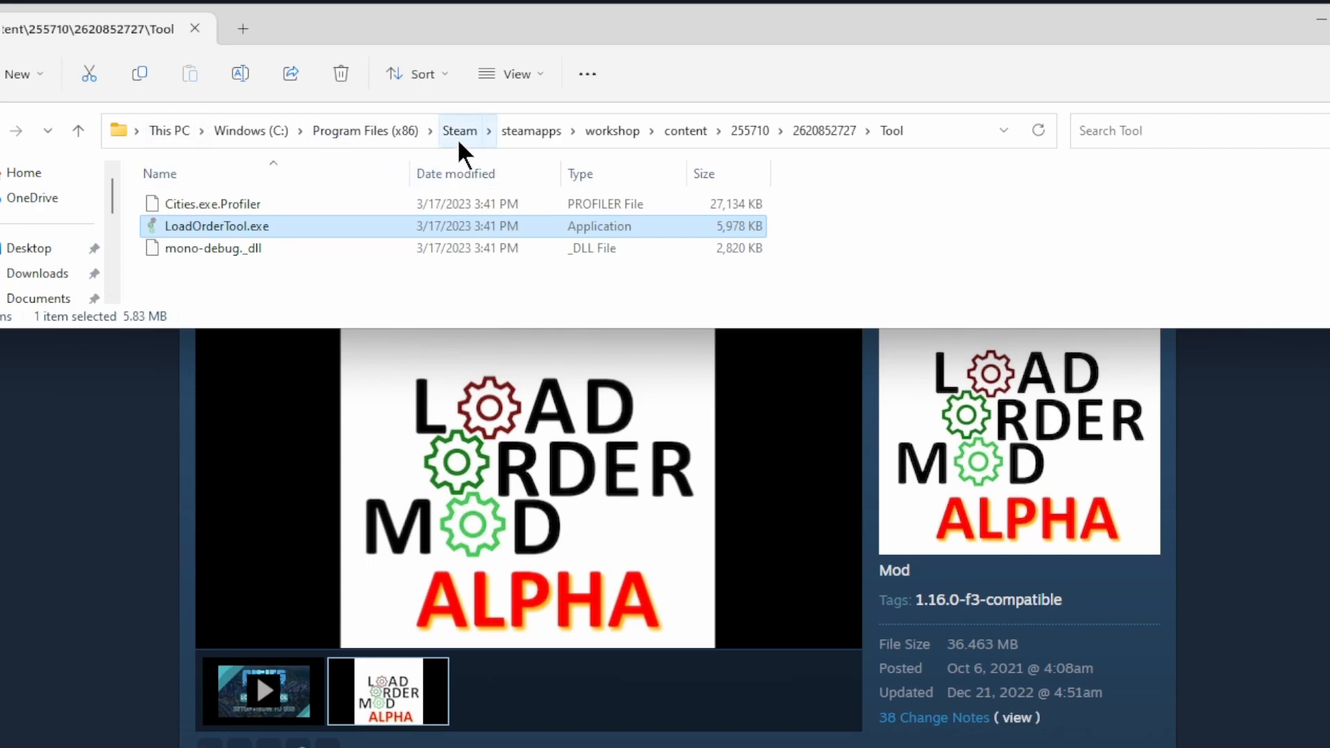
pyautogui.moveTo(747, 146)
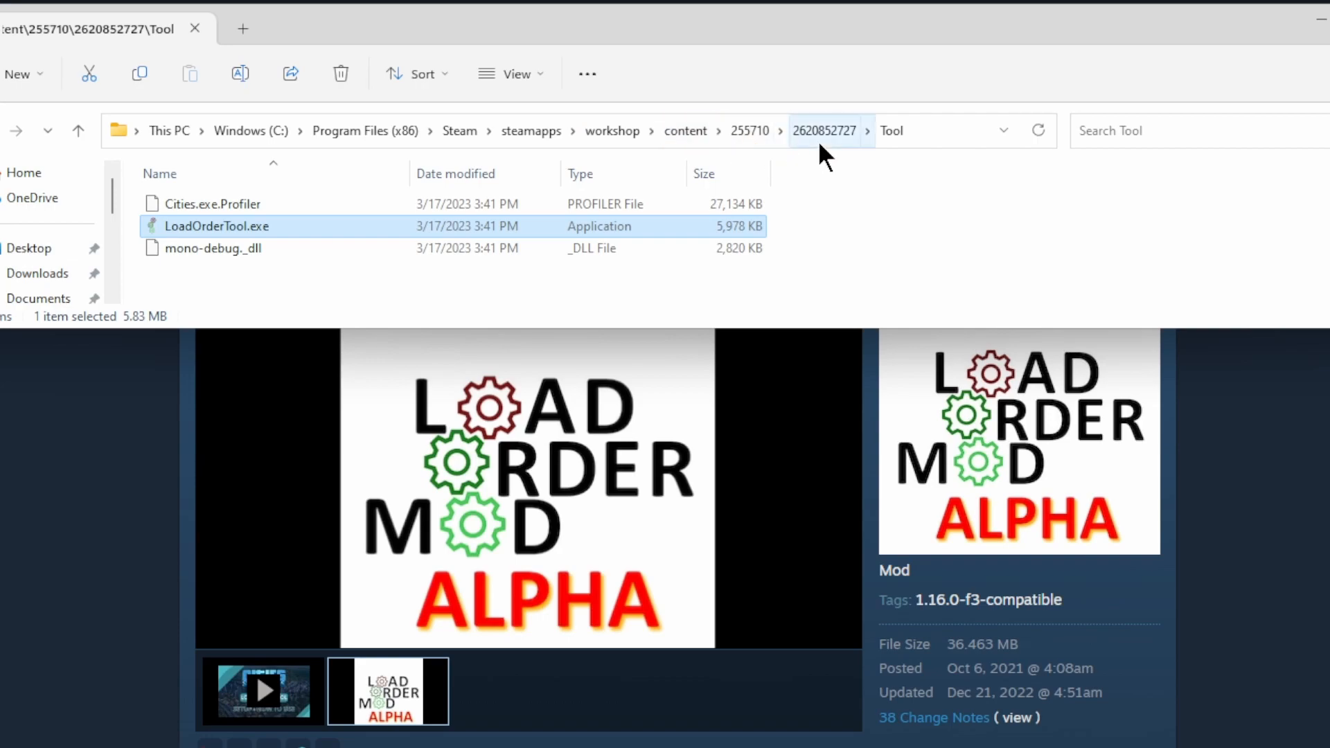
pyautogui.moveTo(912, 168)
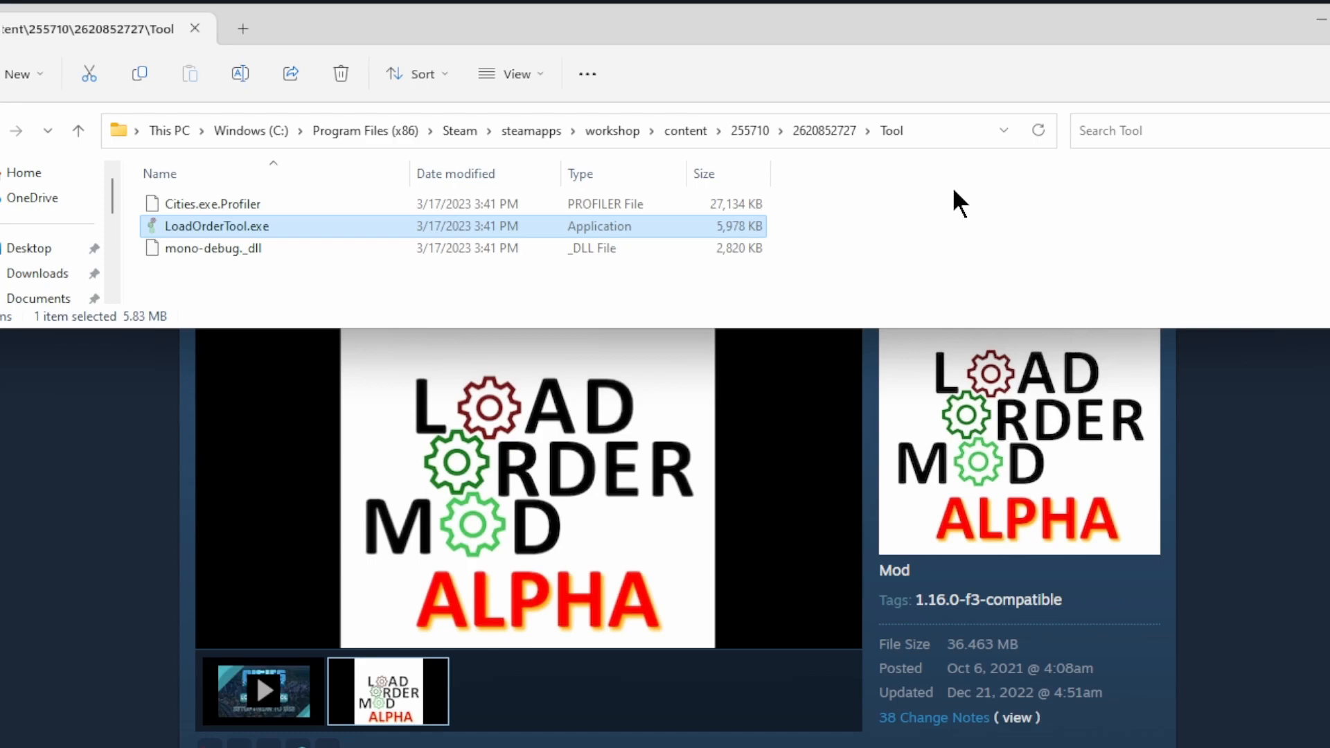
pyautogui.moveTo(894, 187)
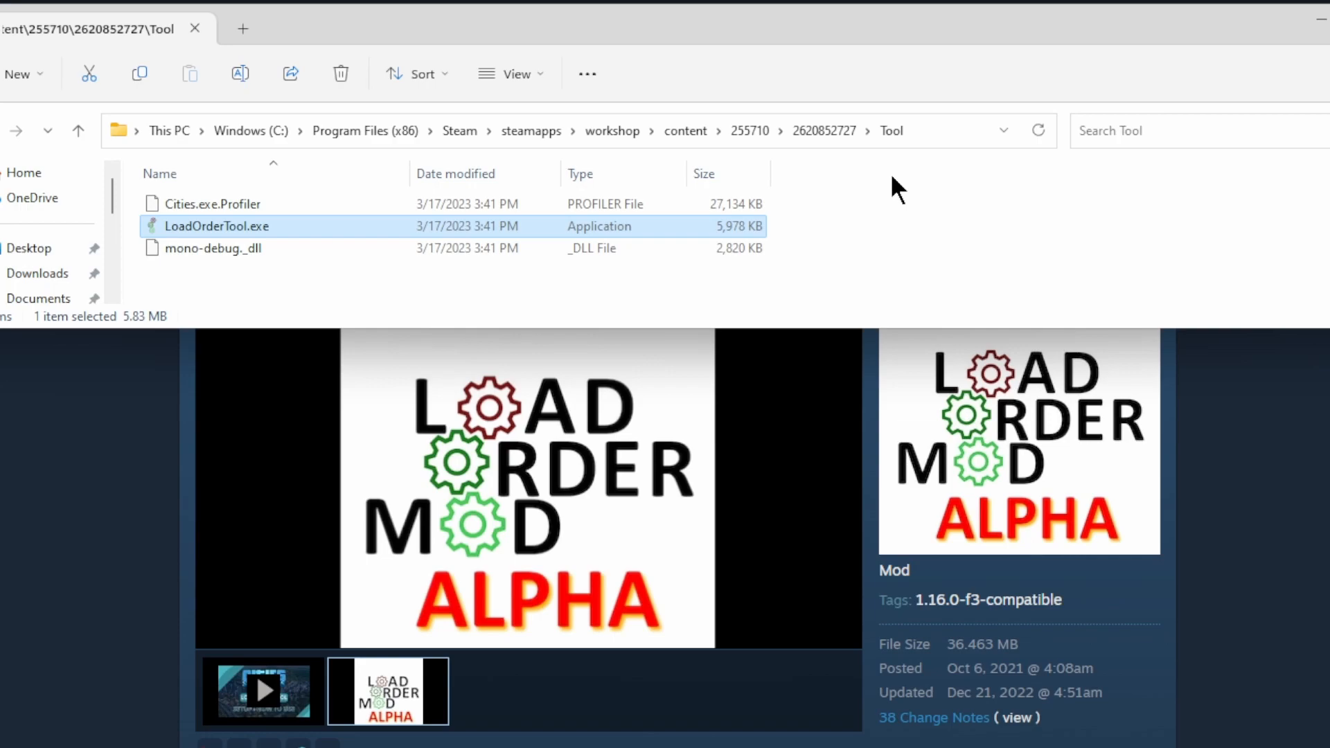
pyautogui.moveTo(405, 295)
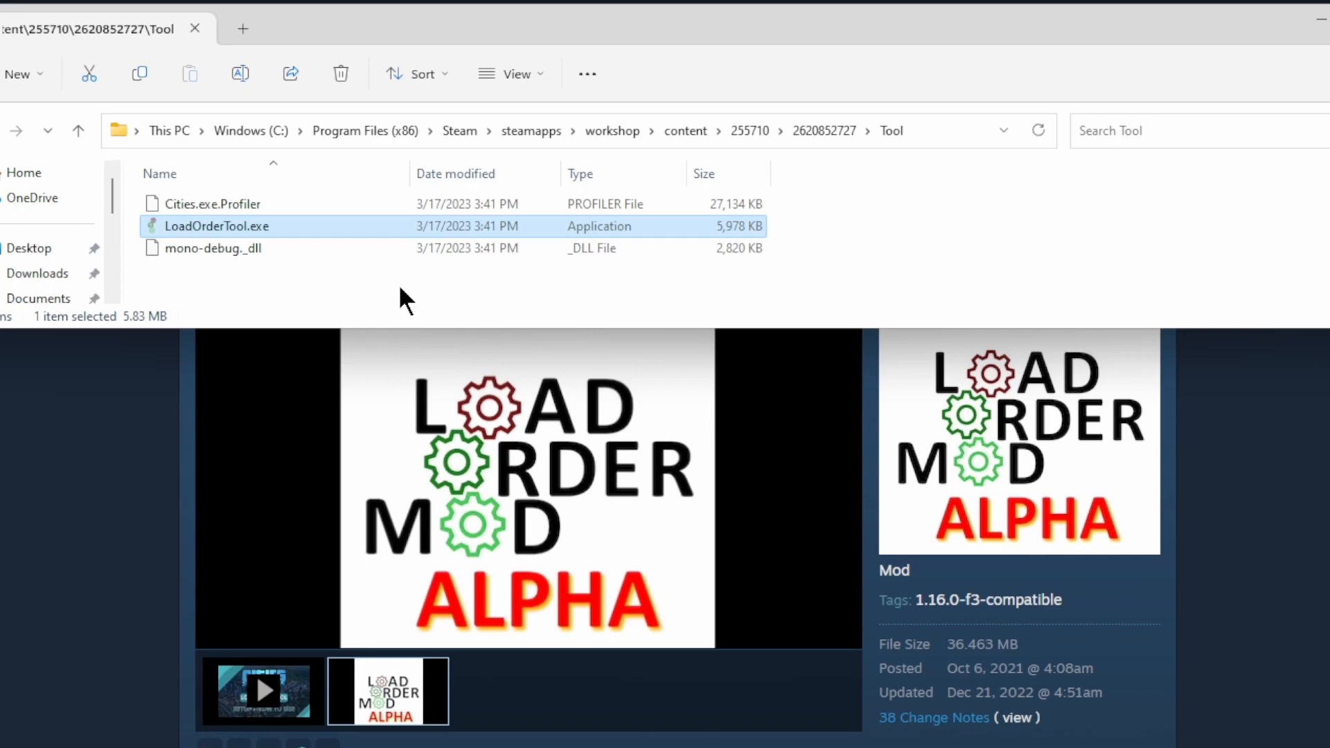
pyautogui.moveTo(924, 275)
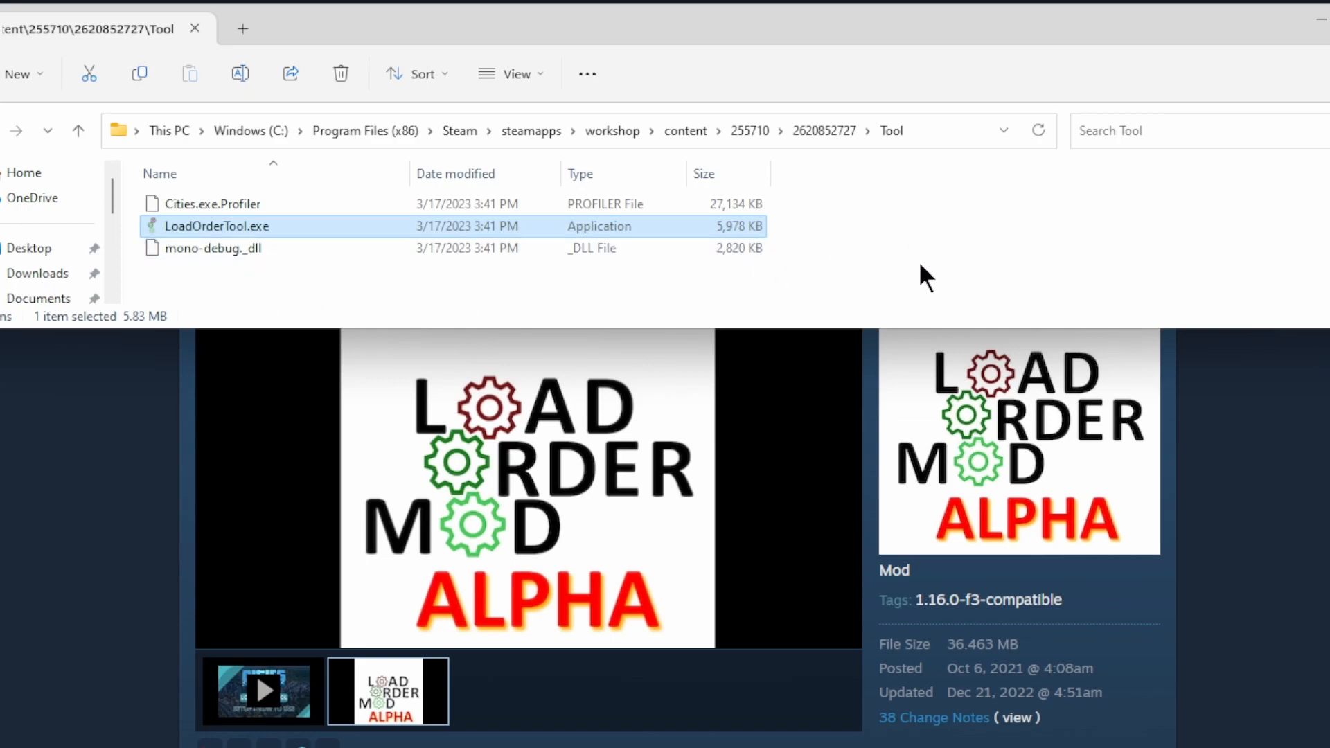